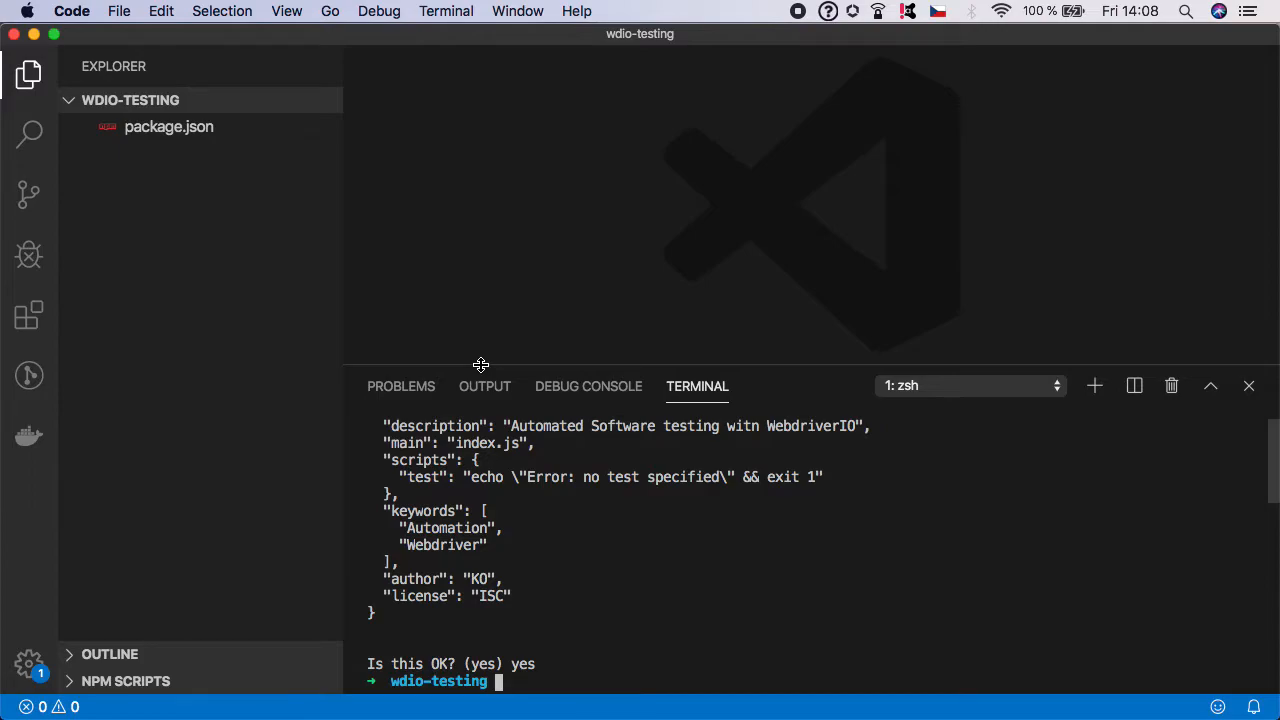
{"action": "type", "text": "npm"}
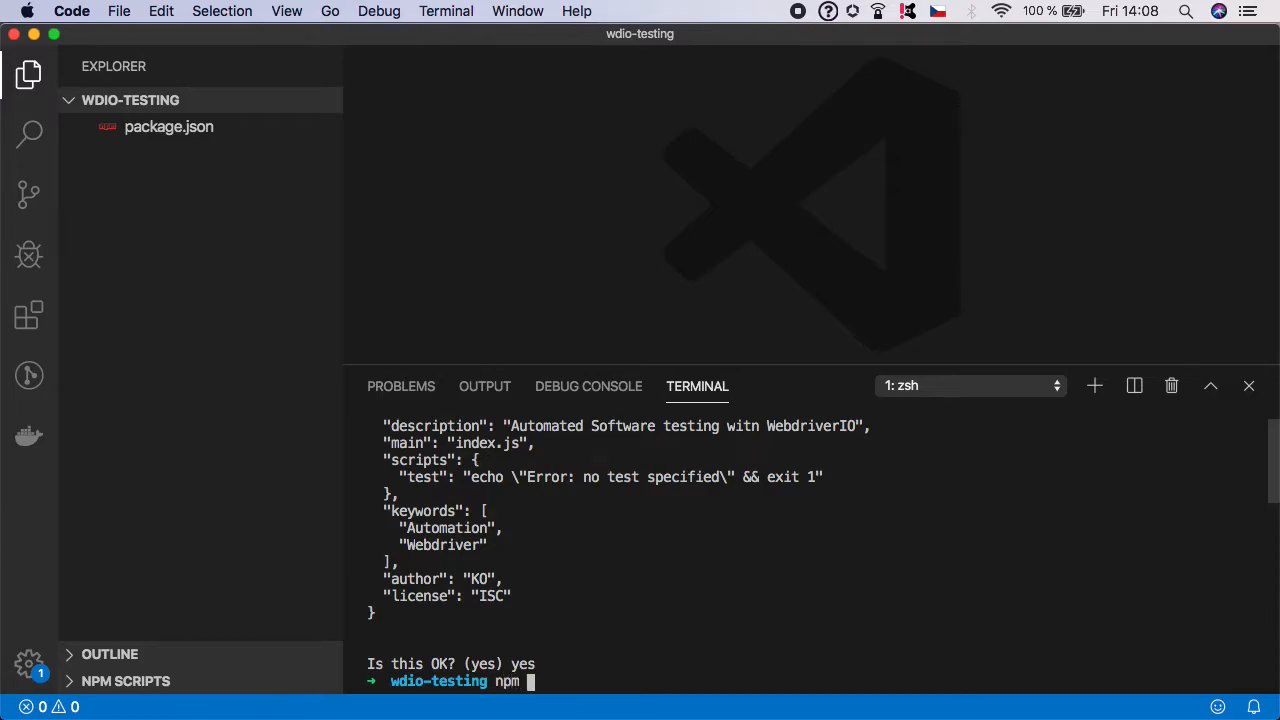
{"action": "type", "text": "install --sav"}
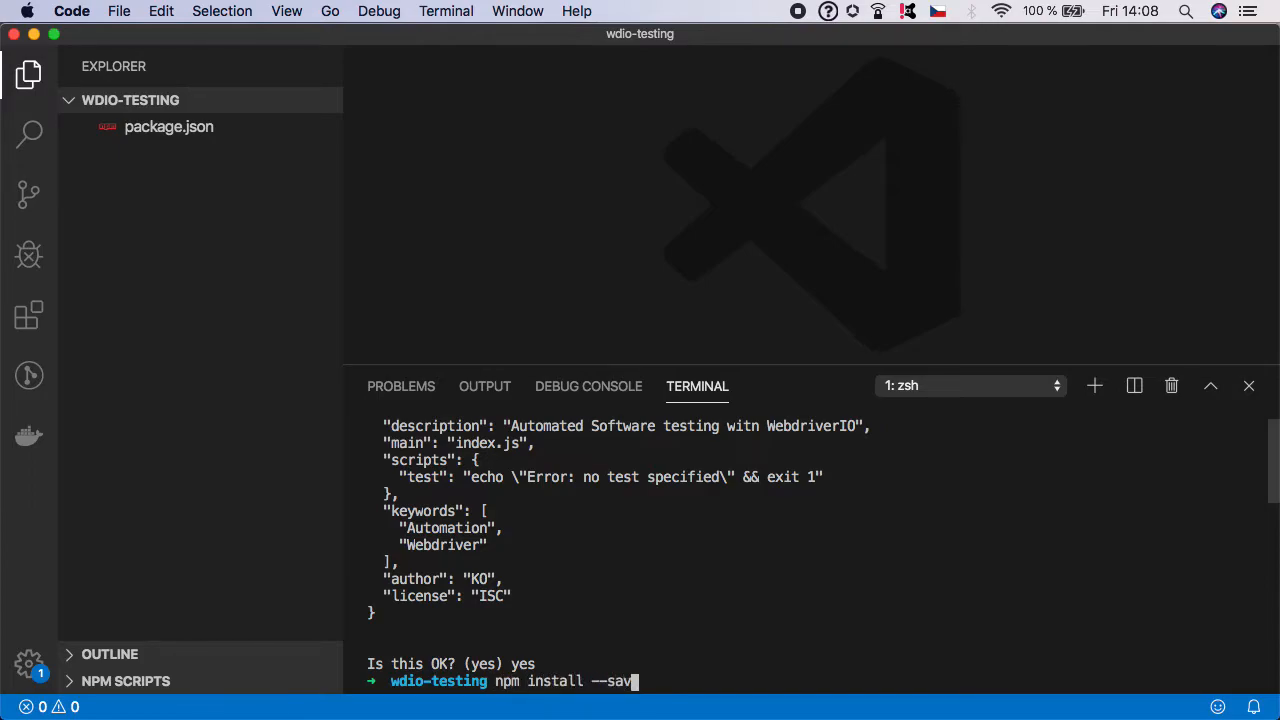
{"action": "type", "text": "e-dev"}
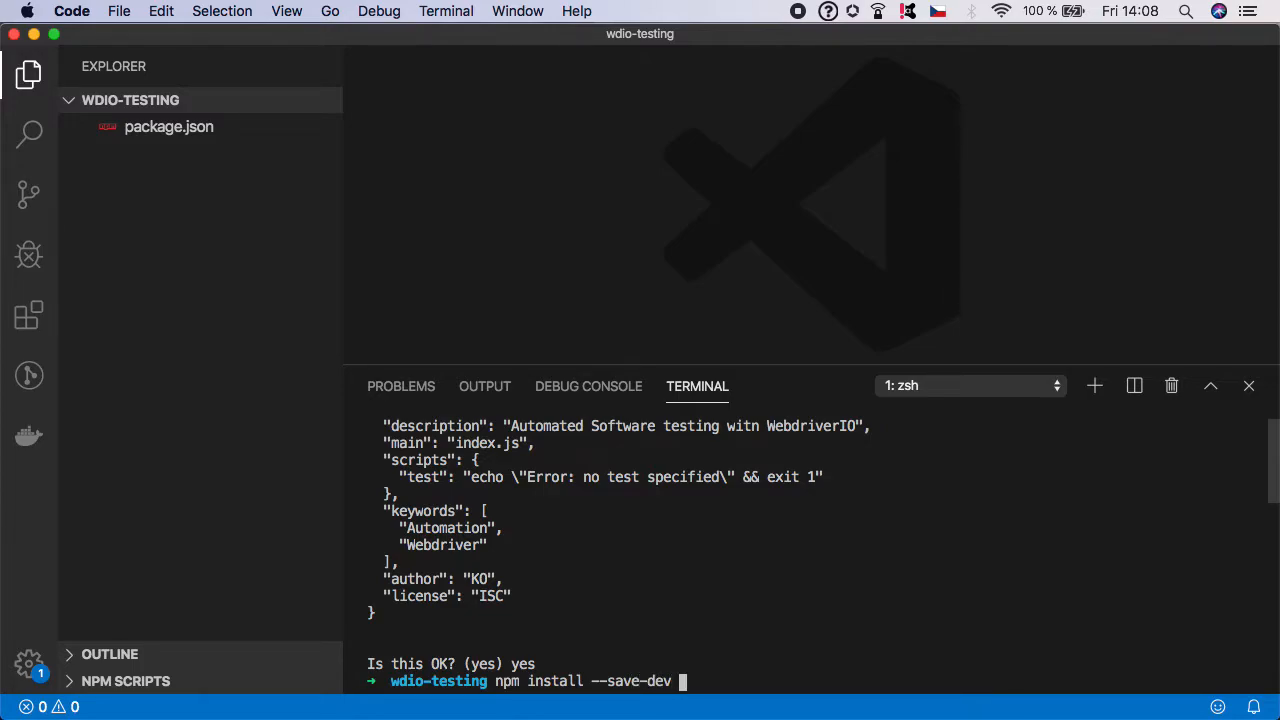
{"action": "type", "text": "@wdio"}
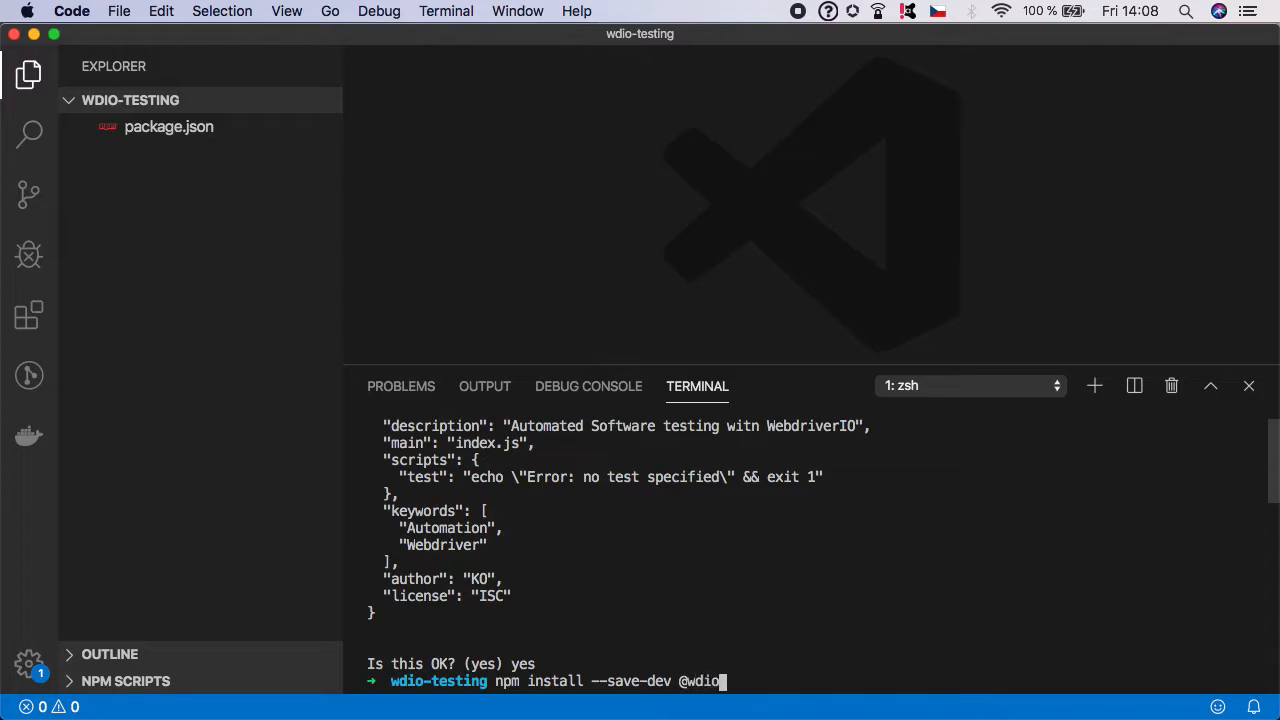
{"action": "type", "text": "/cli"}
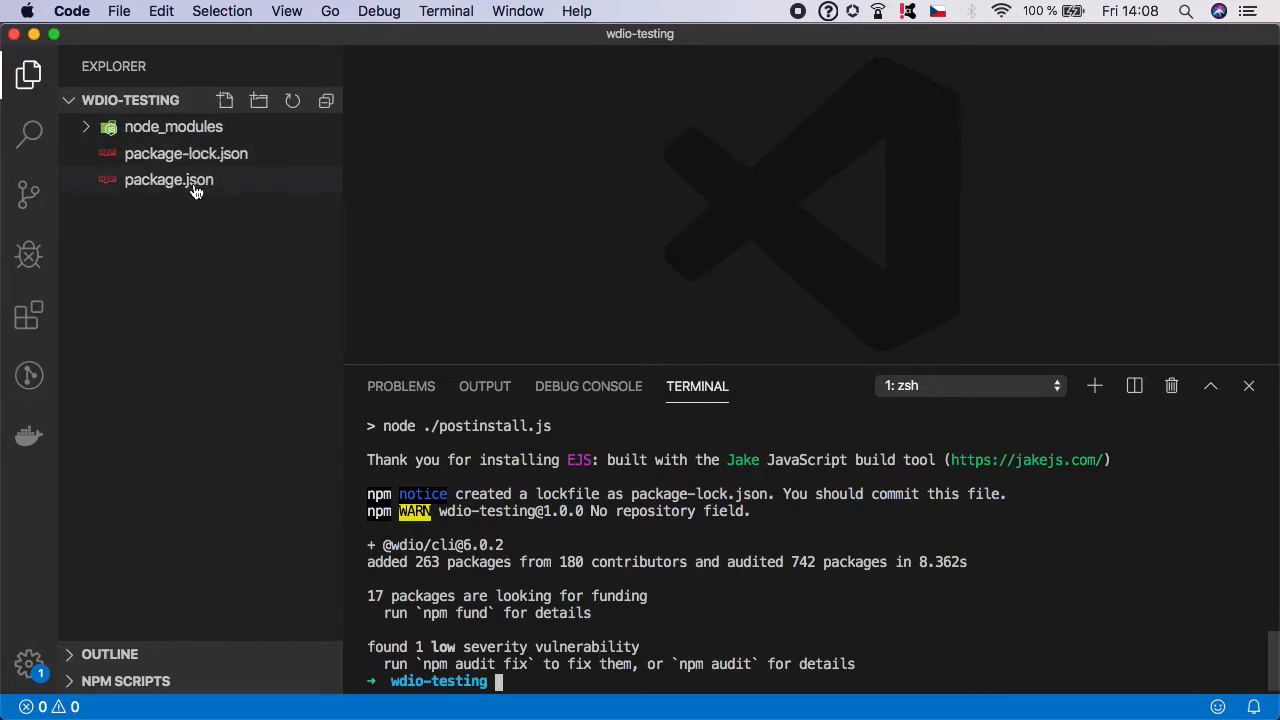
{"action": "left_click", "coordinate": [168, 179]}
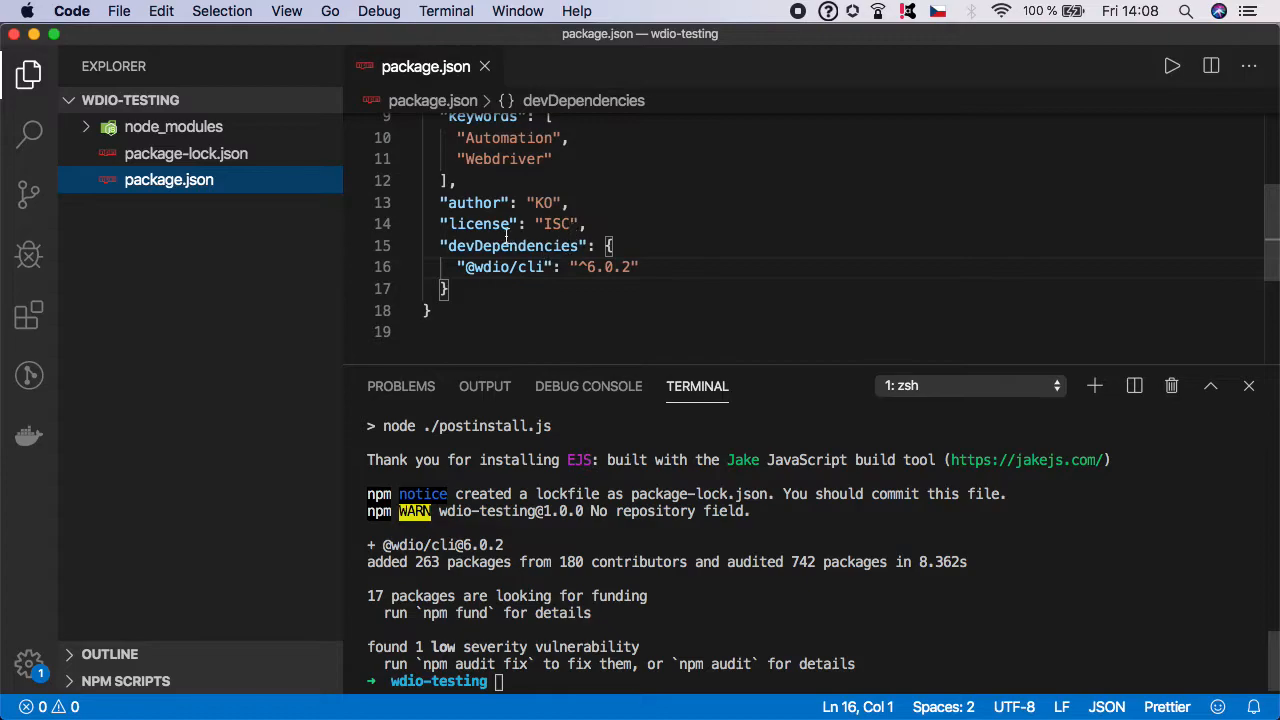
{"action": "mouse_move", "coordinate": [544, 311]}
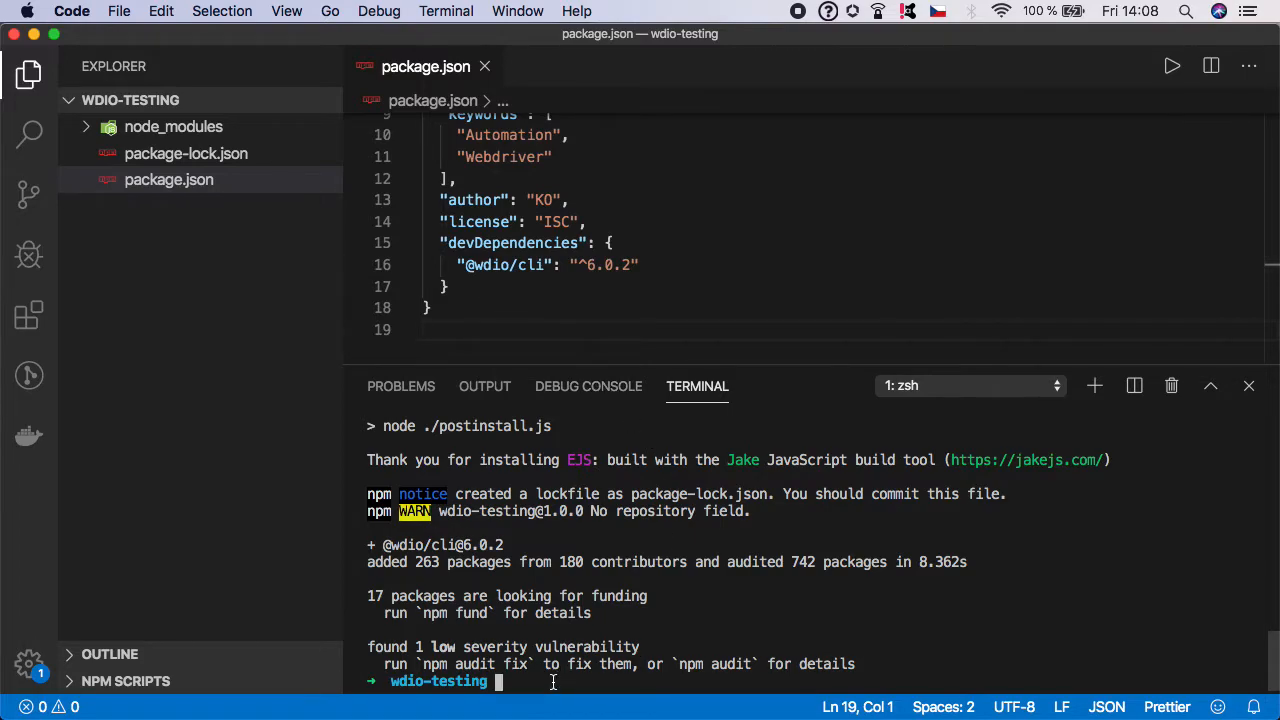
Run npx wdio config, choosing local launch, local machine backend and mocha.
{"action": "type", "text": "npx"}
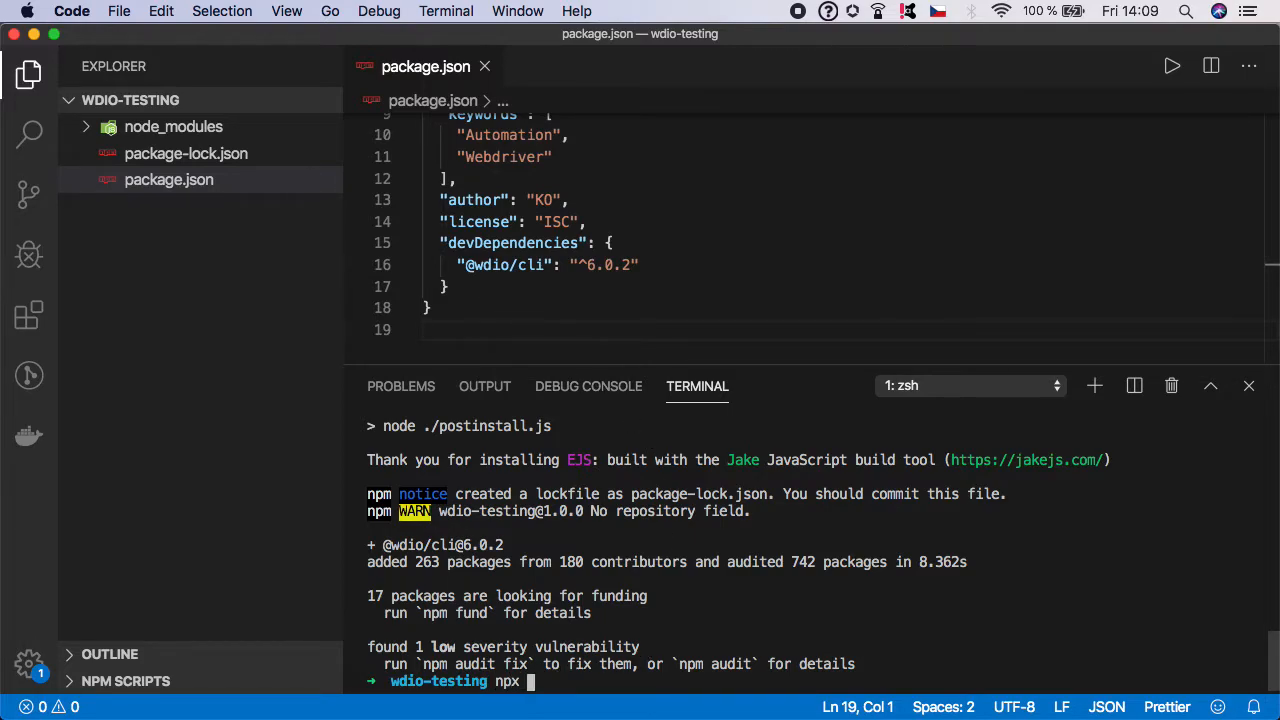
{"action": "type", "text": "wdio config"}
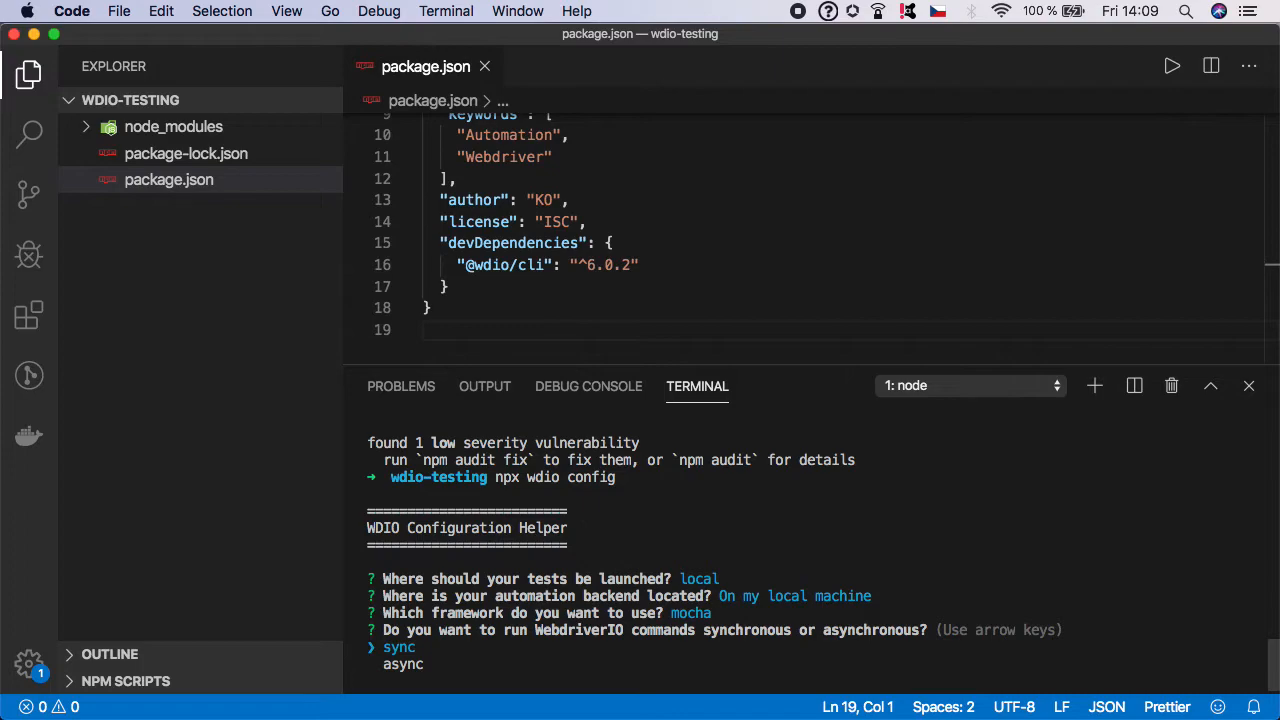
Choose sync commands, default specs path, spec reporter and chromedriver service.
{"action": "key", "text": "enter"}
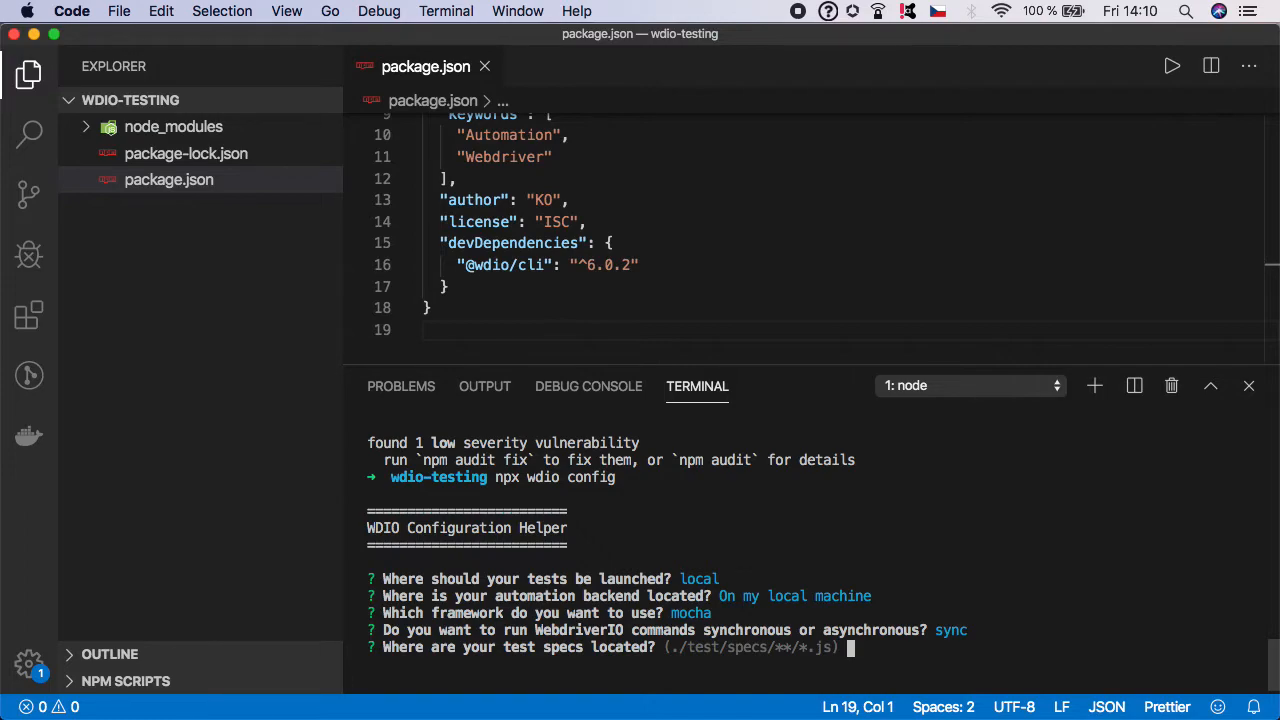
{"action": "key", "text": "enter"}
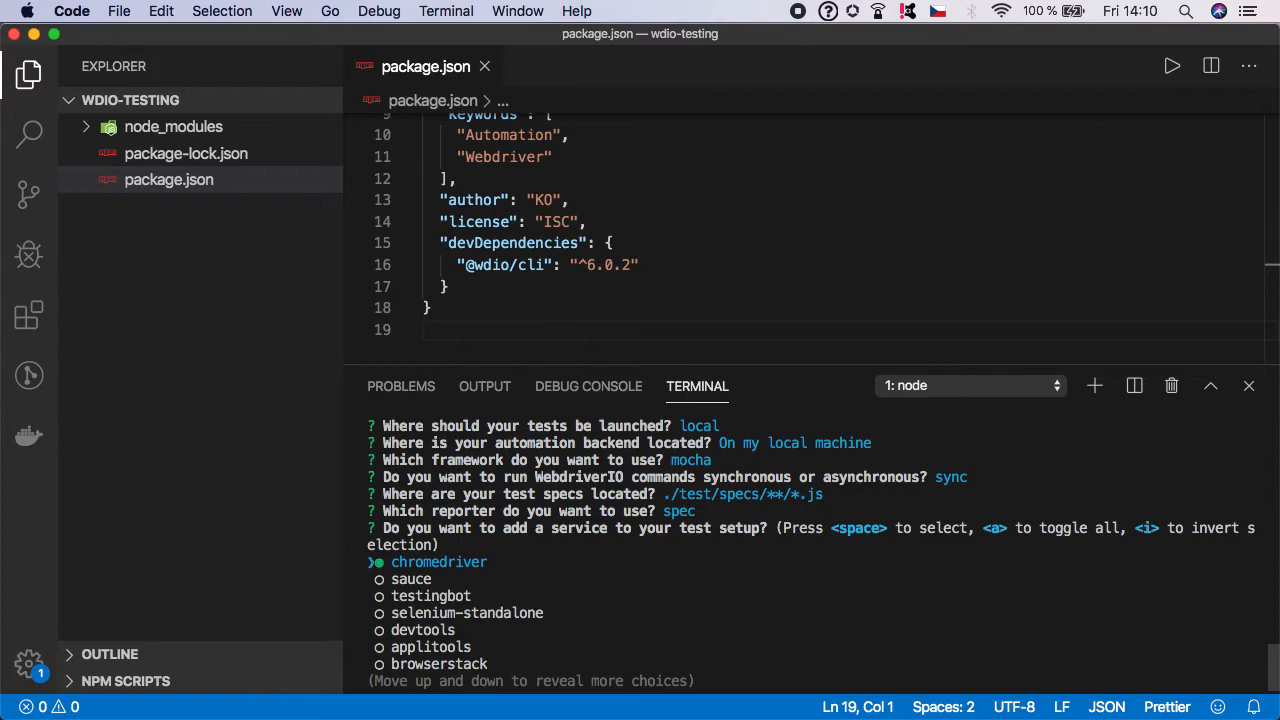
{"action": "key", "text": "enter"}
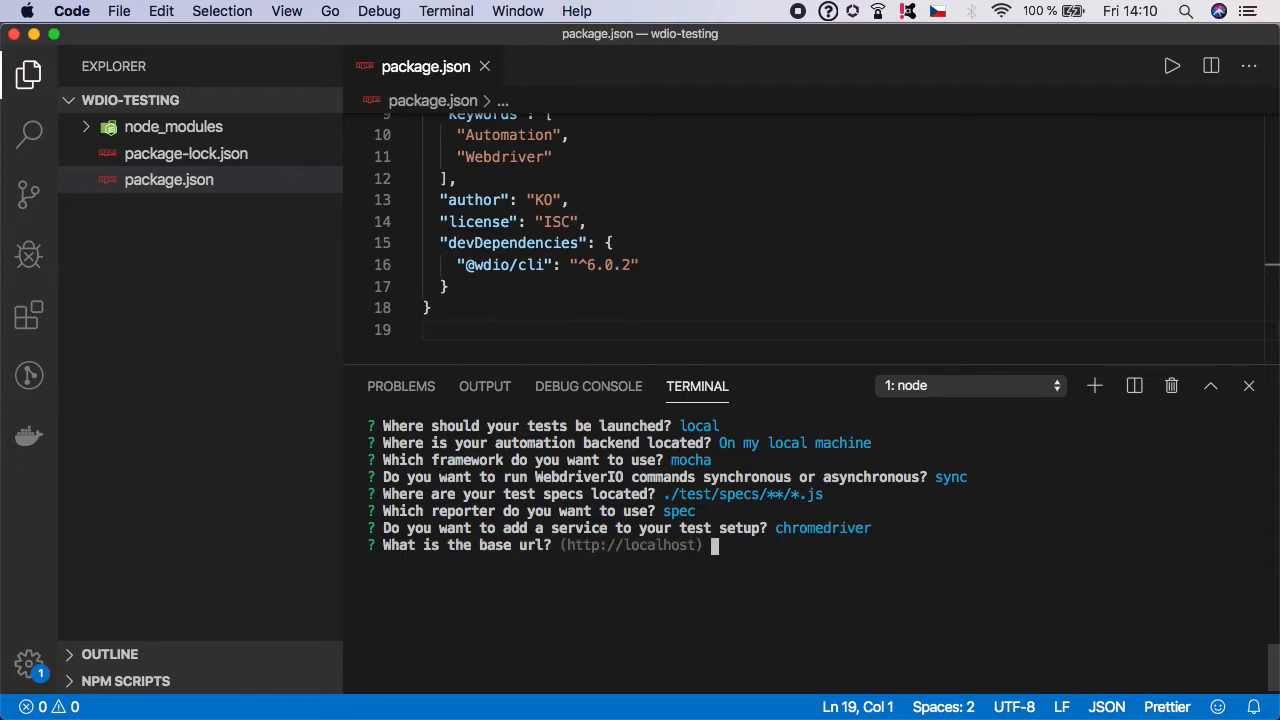
{"action": "key", "text": "enter"}
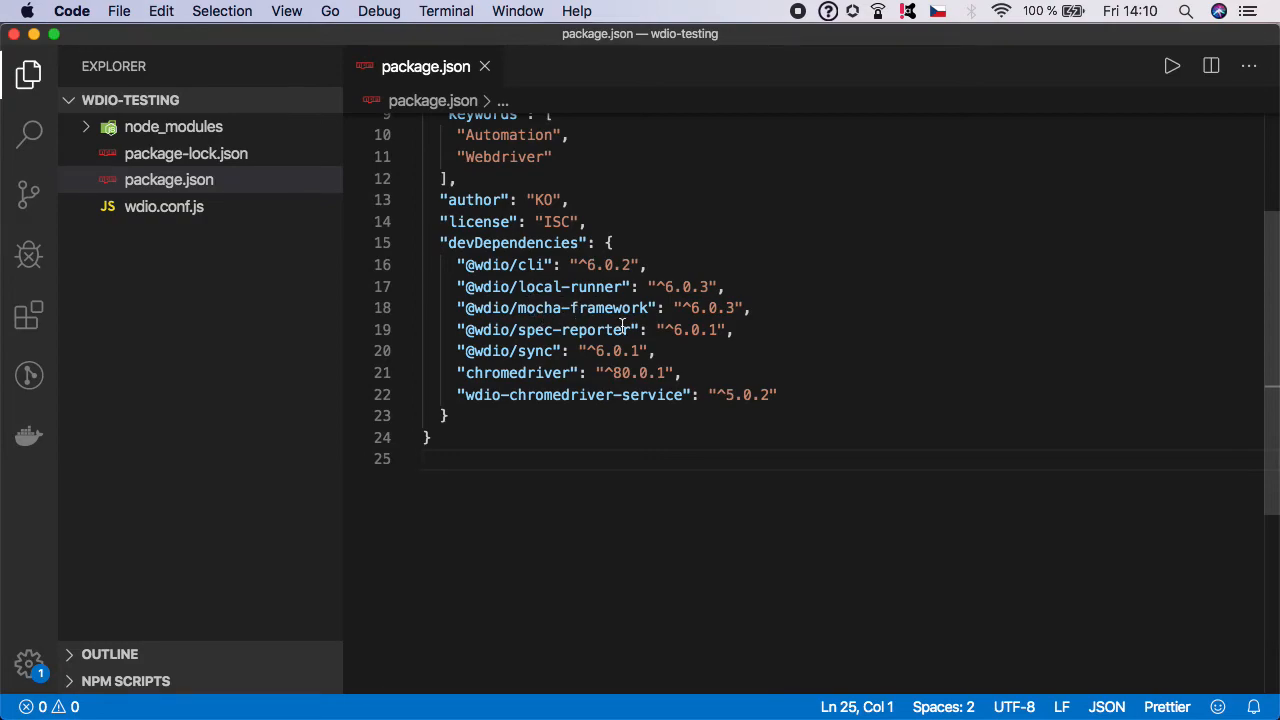
{"action": "mouse_move", "coordinate": [550, 330]}
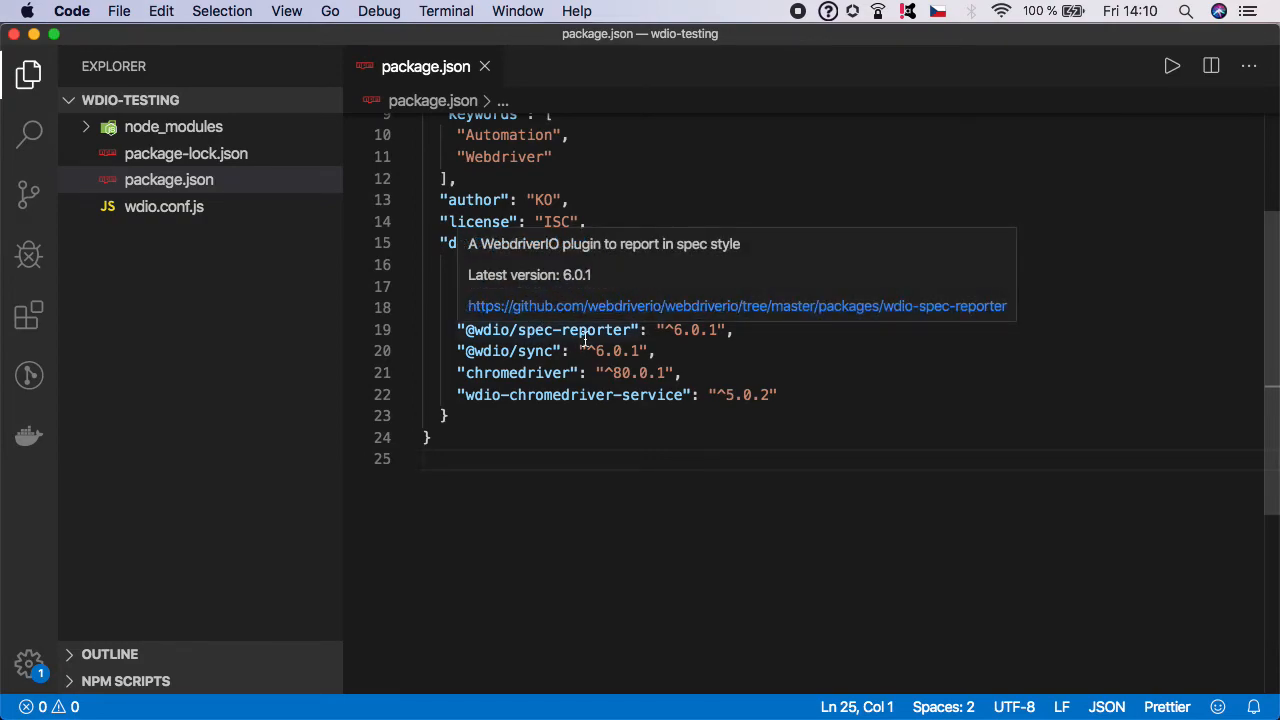